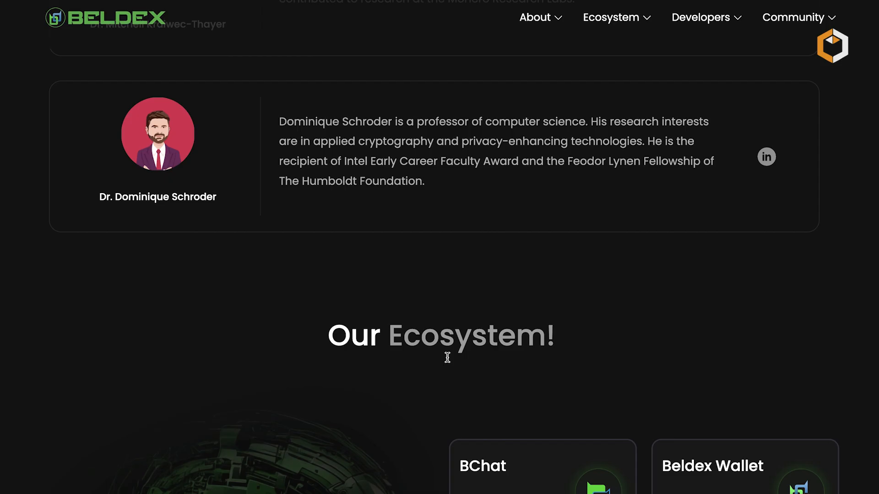
# Step: Scroll past the advisors and Our Ecosystem to the three Run a Masternode benefit cards
pyautogui.scroll(-3)
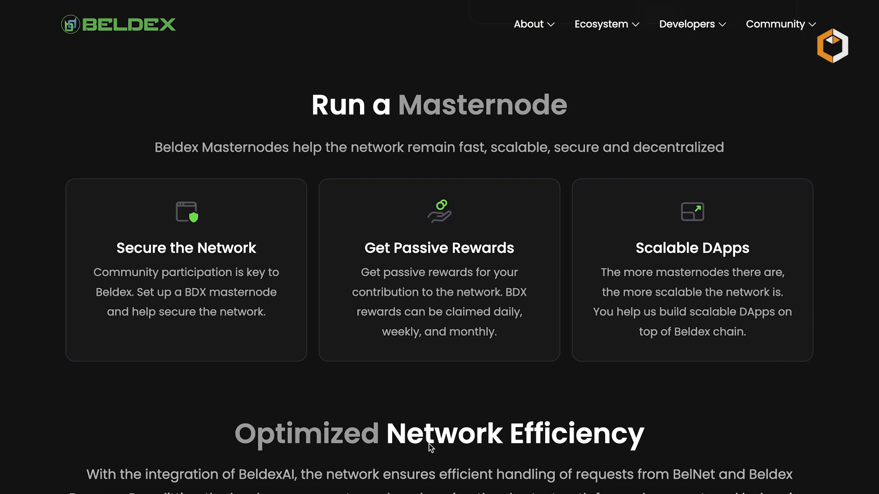
pyautogui.click(600, 23)
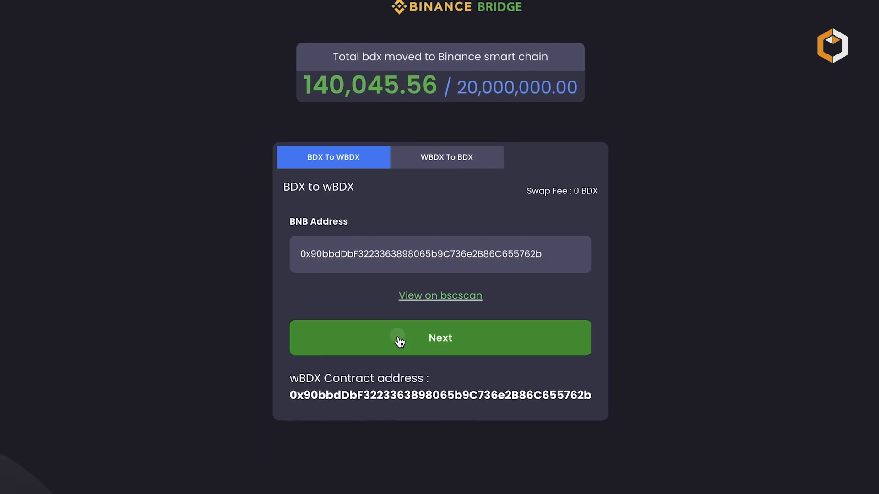
# Step: Advance from the BNB Address field to the BDX transfer address and completed swaps list
pyautogui.click(440, 338)
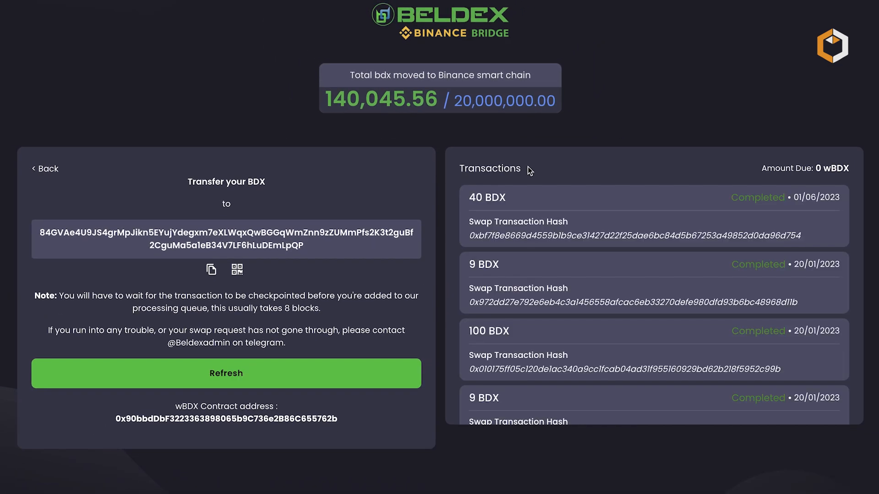